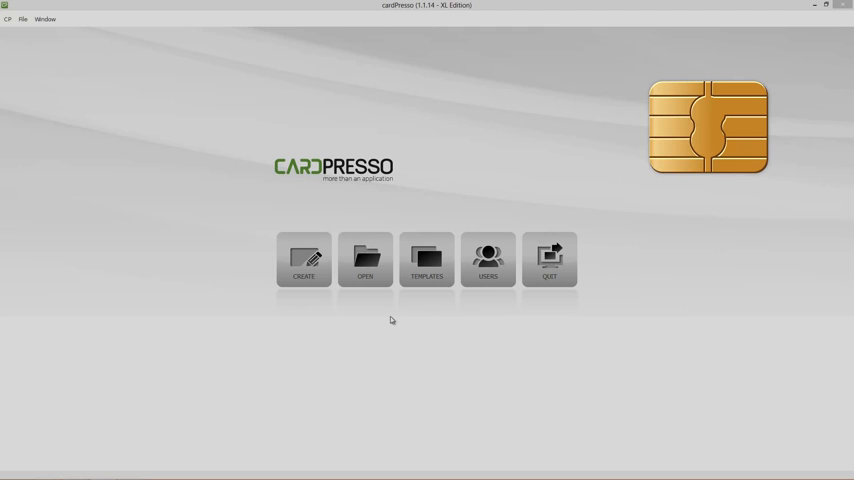
mouse_move(365, 260)
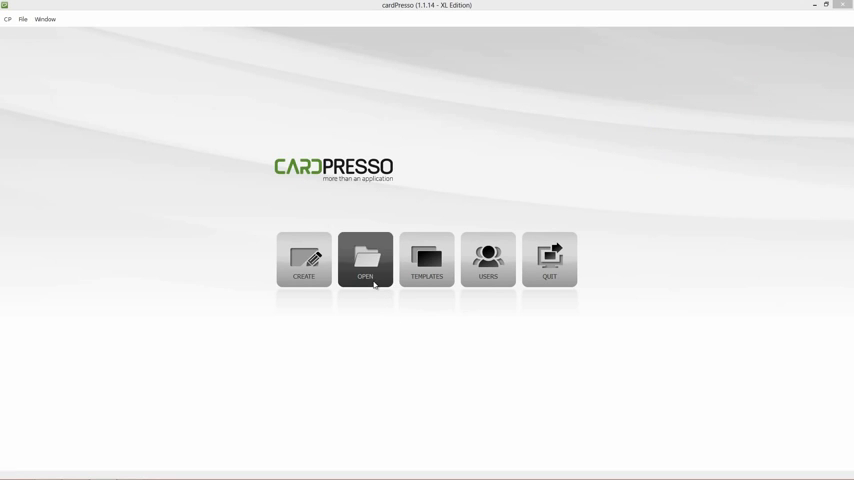
Open the saved 'cardPresso Business Card DB' design from My Cards.
left_click(364, 260)
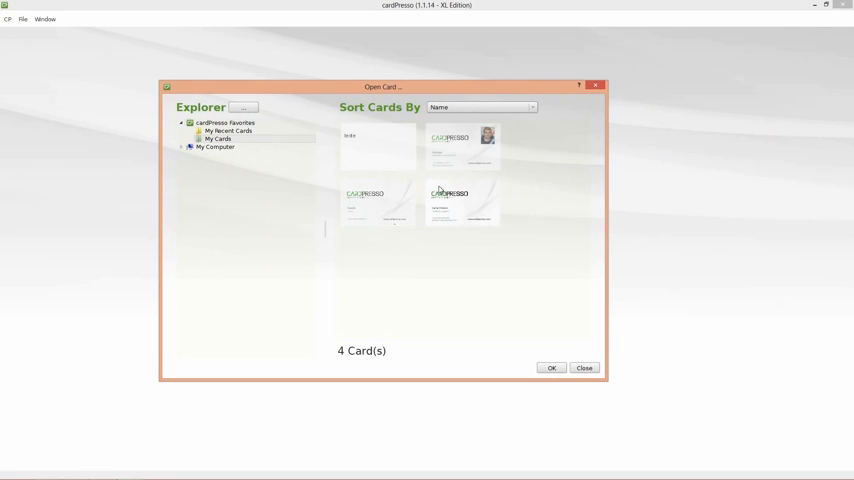
left_click(462, 145)
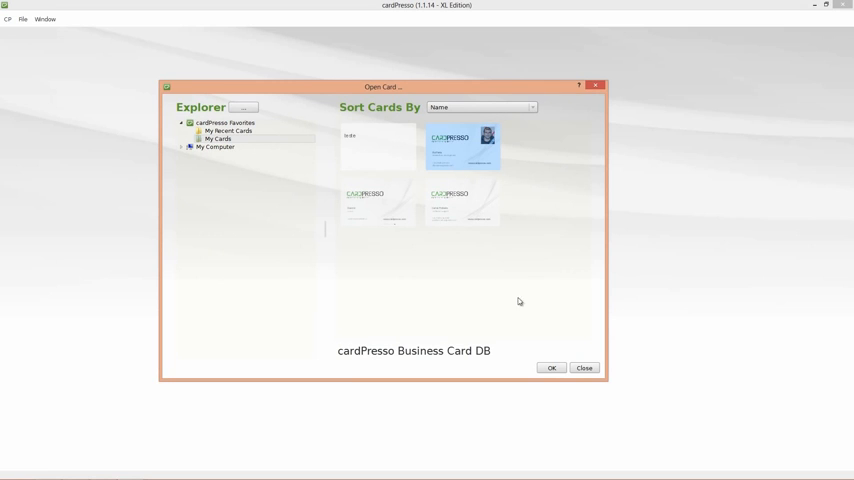
left_click(551, 367)
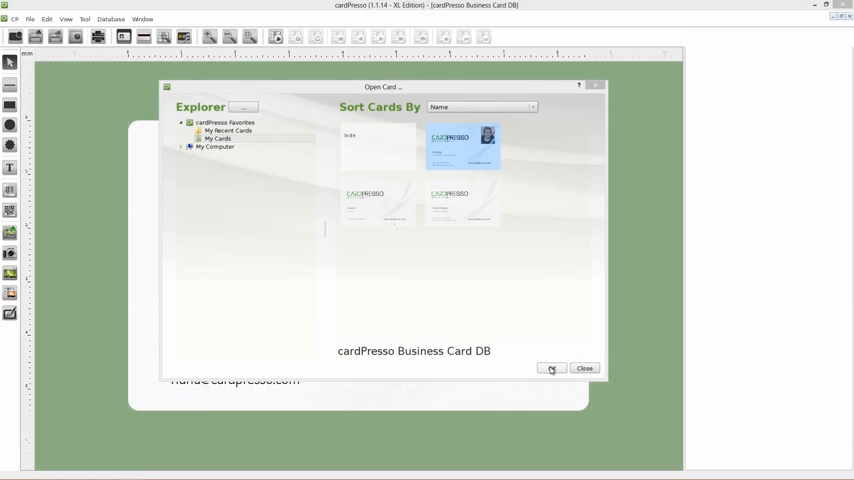
left_click(551, 368)
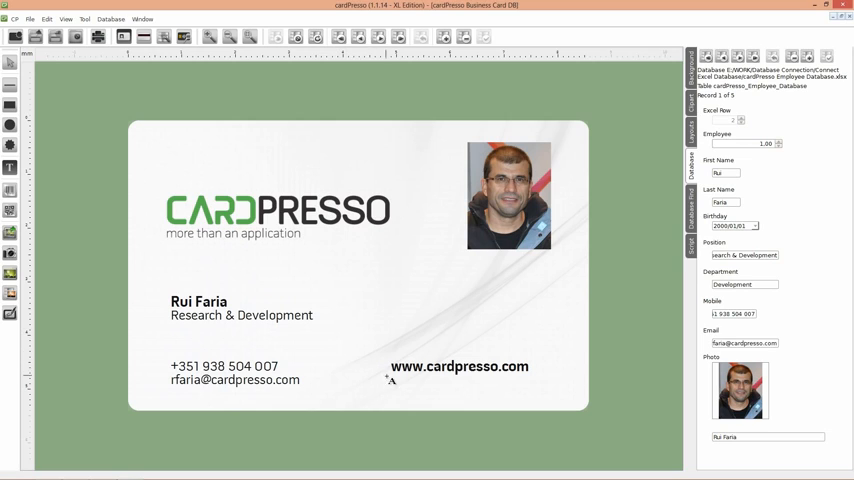
left_click(449, 388)
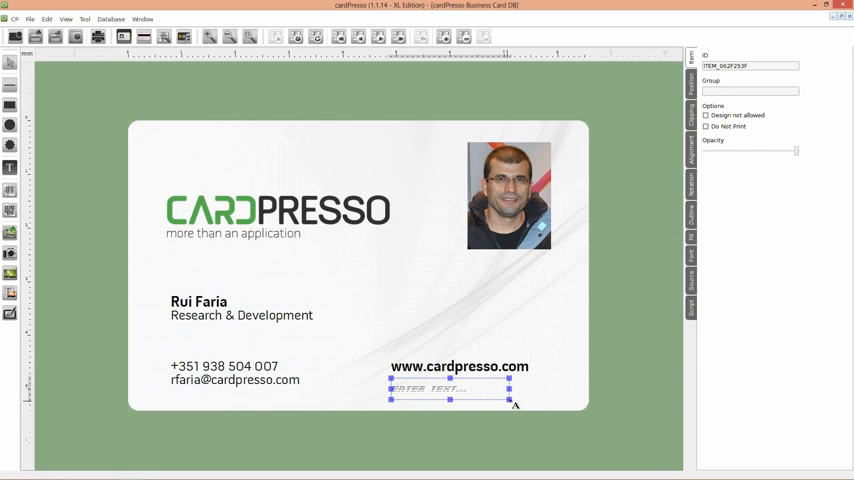
left_click_drag(510, 399, 530, 405)
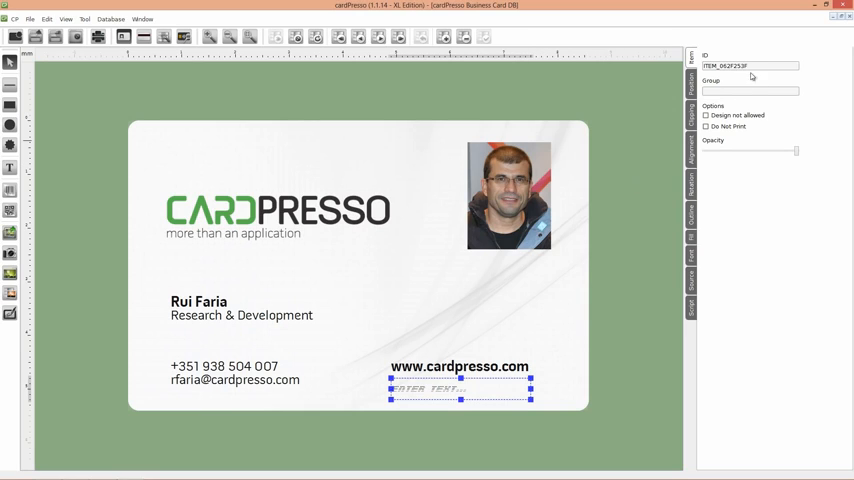
triple_click(748, 66)
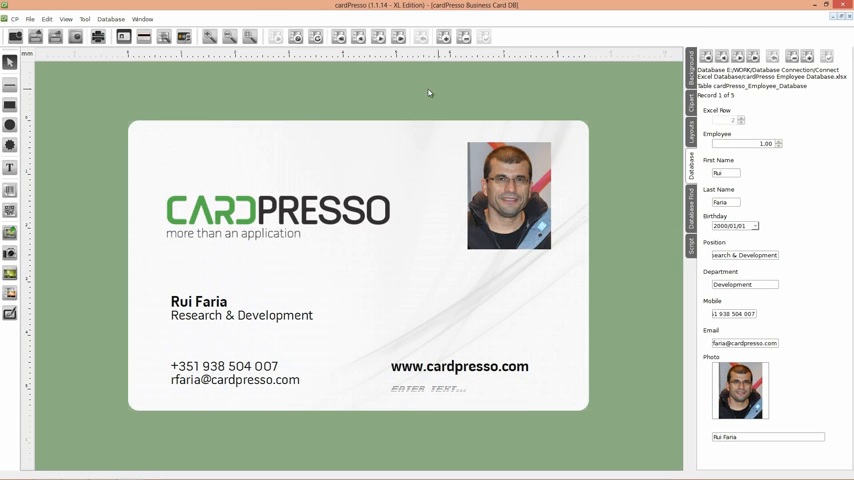
In Encode View, change the Contactless script's UPDATE CARD FIELD line to item.UID=card.UID.
left_click(183, 37)
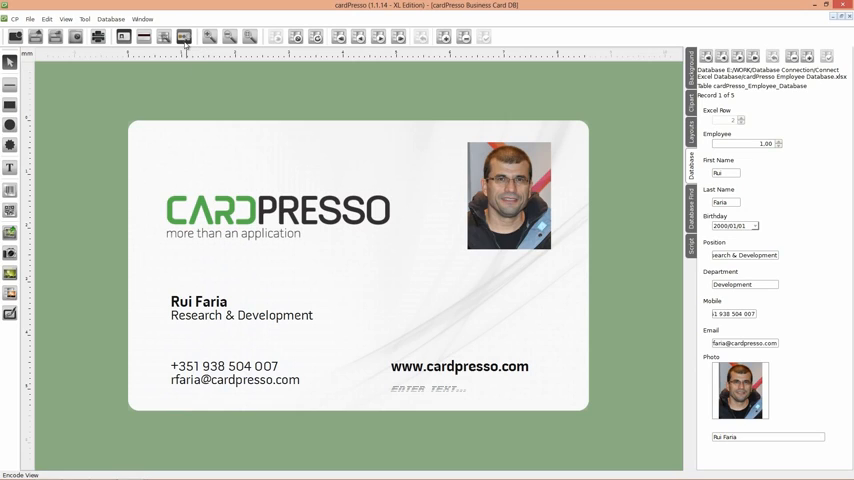
left_click(183, 37)
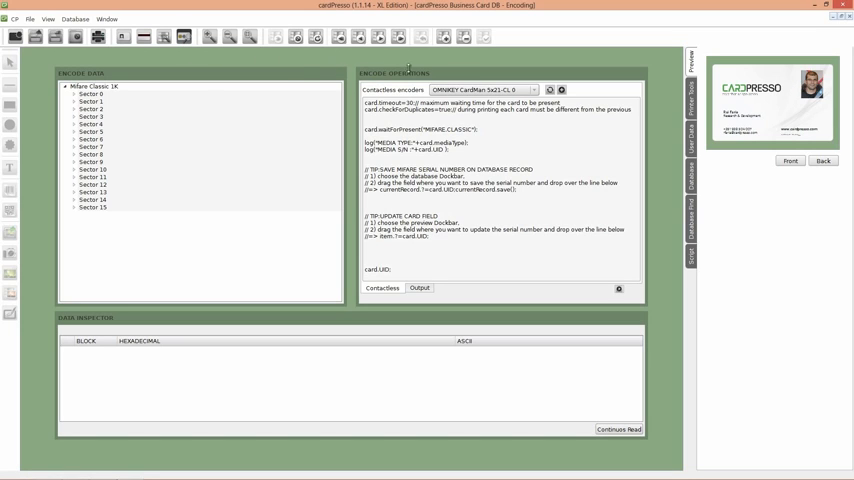
left_click(535, 90)
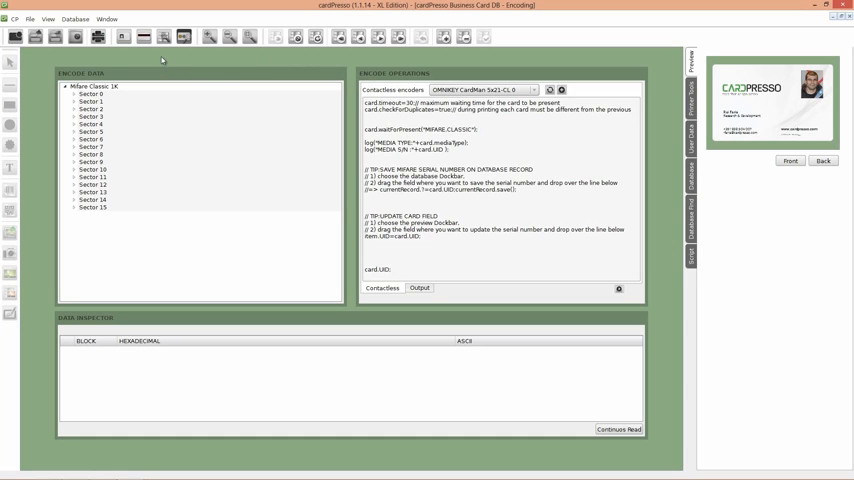
Return to Design View and bring up the File menu.
left_click(123, 37)
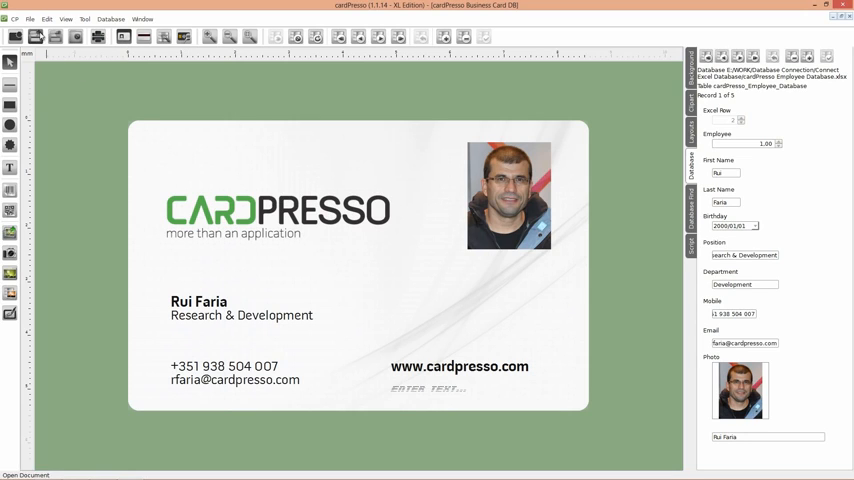
left_click(30, 18)
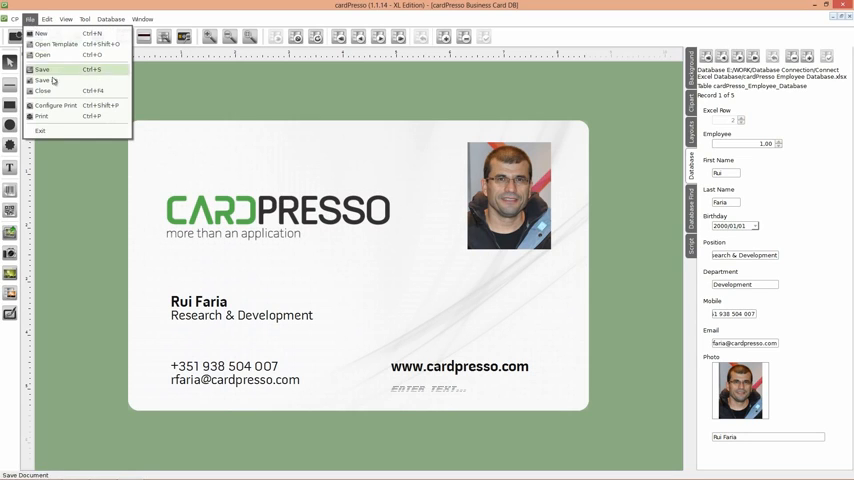
Configure printing for PDFCreator, A7 landscape, Mifare Classic card model.
left_click(42, 116)
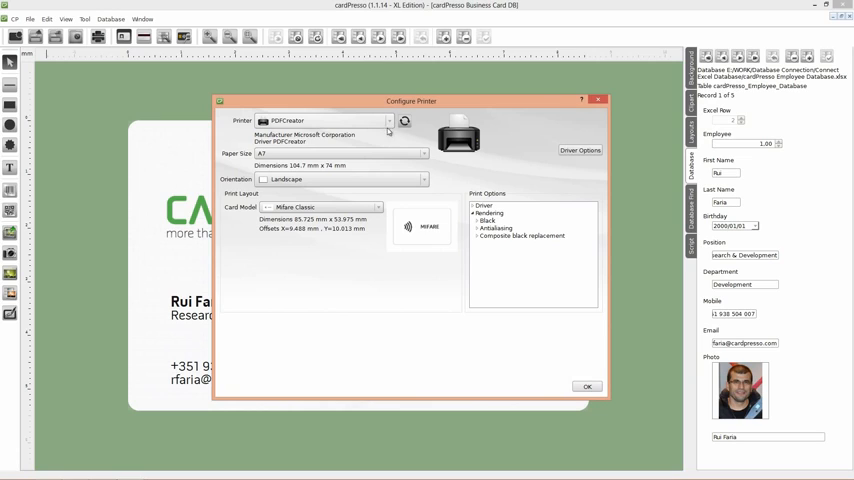
mouse_move(386, 160)
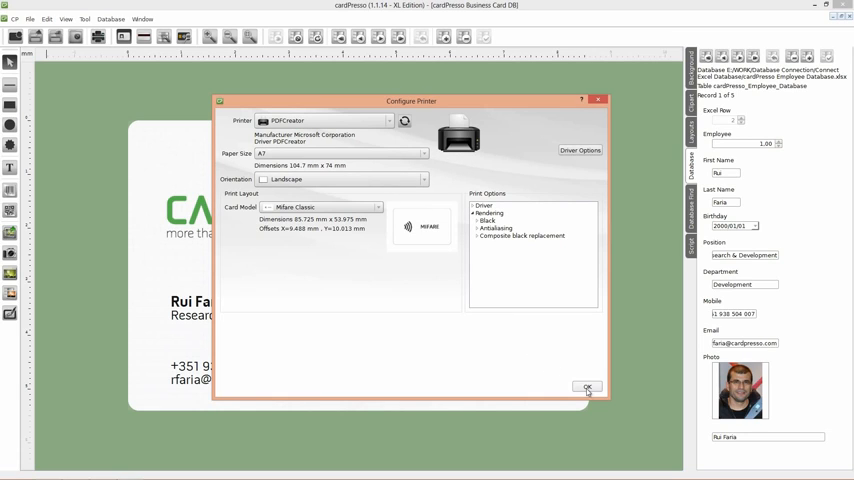
left_click(587, 387)
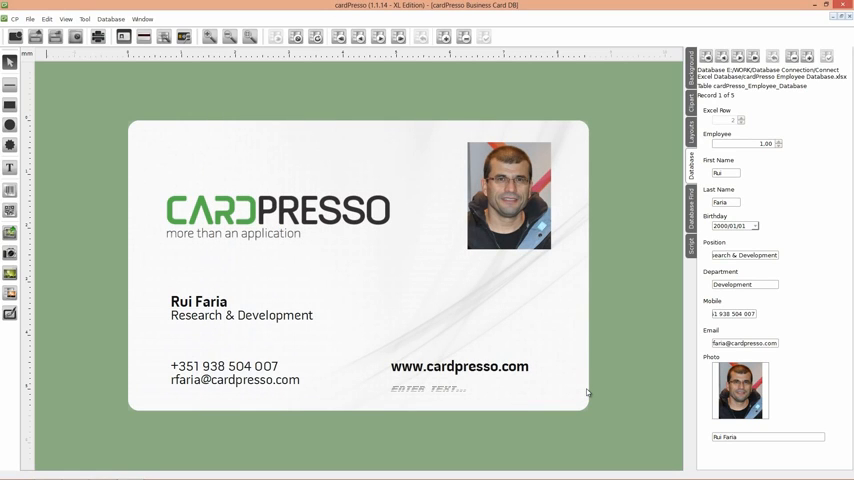
mouse_move(237, 126)
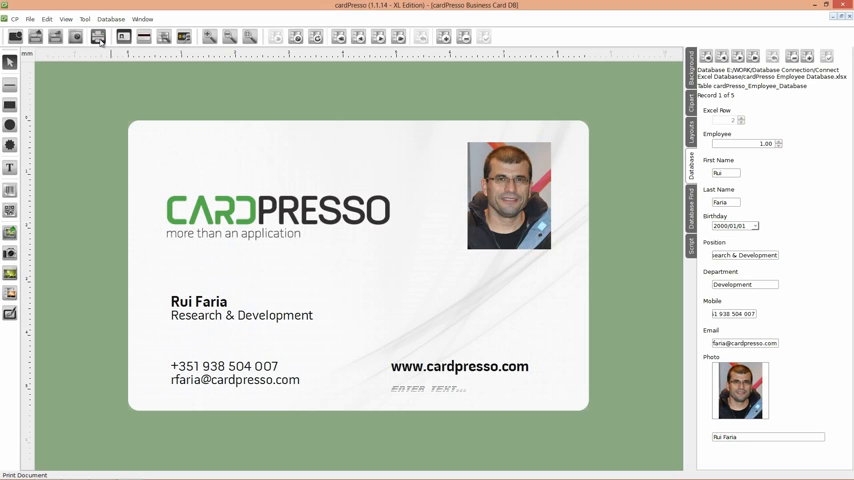
Print all records with Print Front and Contactless Operations enabled.
left_click(97, 36)
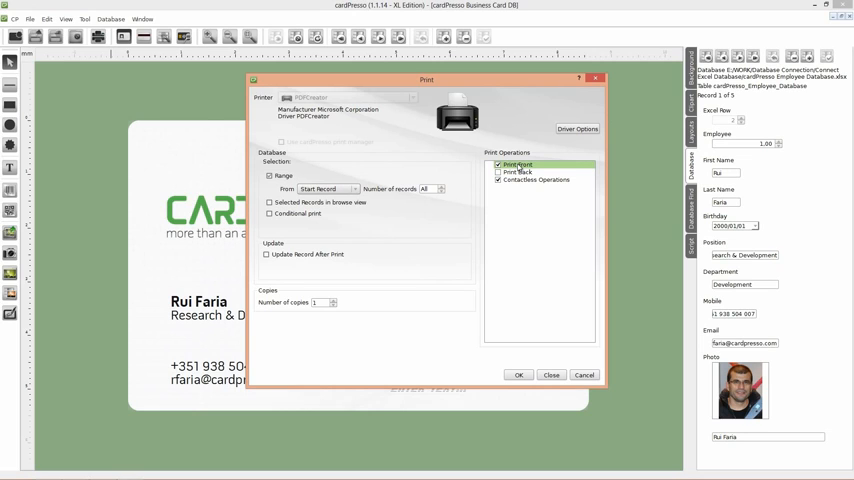
left_click(538, 180)
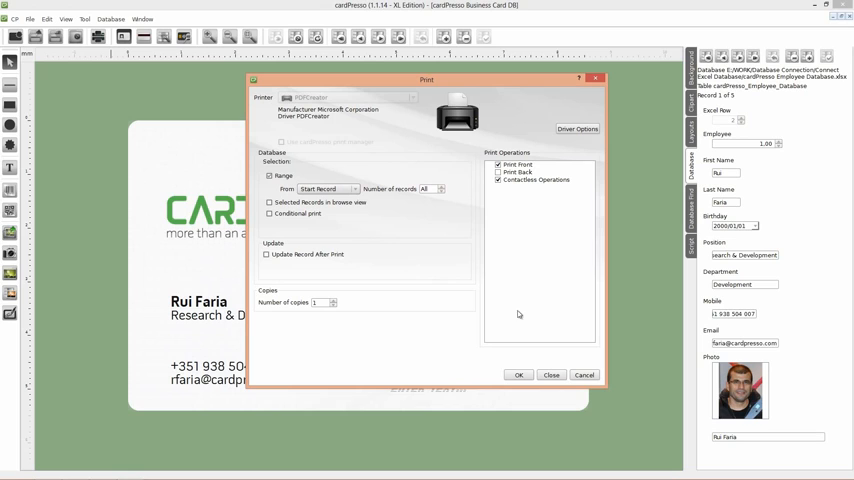
left_click(518, 375)
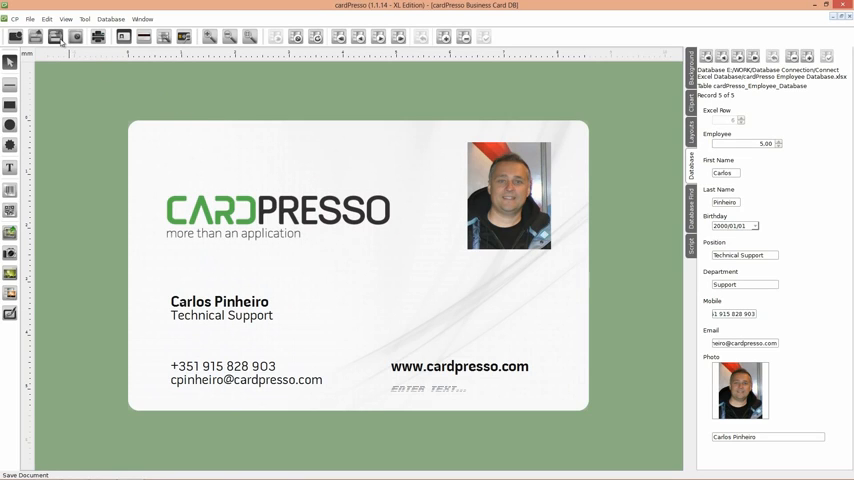
mouse_move(55, 37)
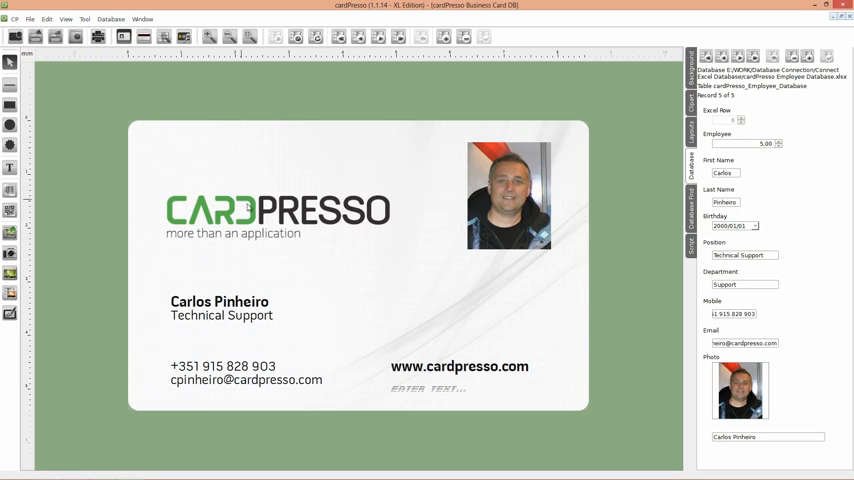
mouse_move(338, 278)
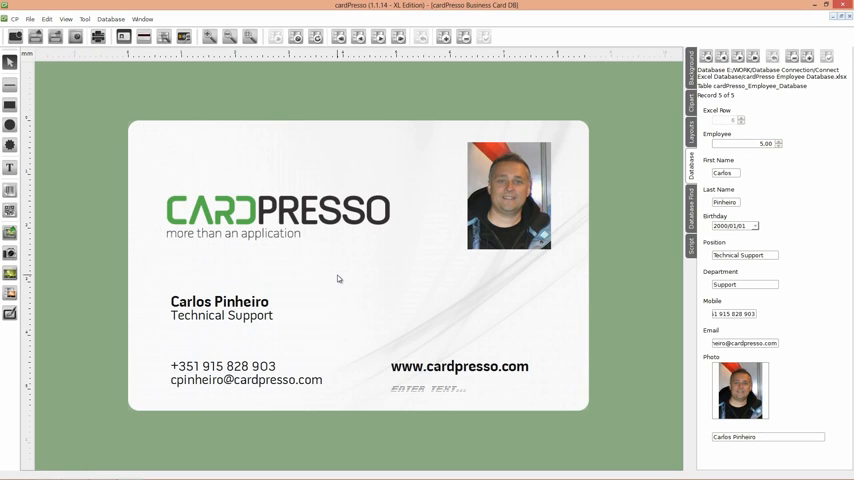